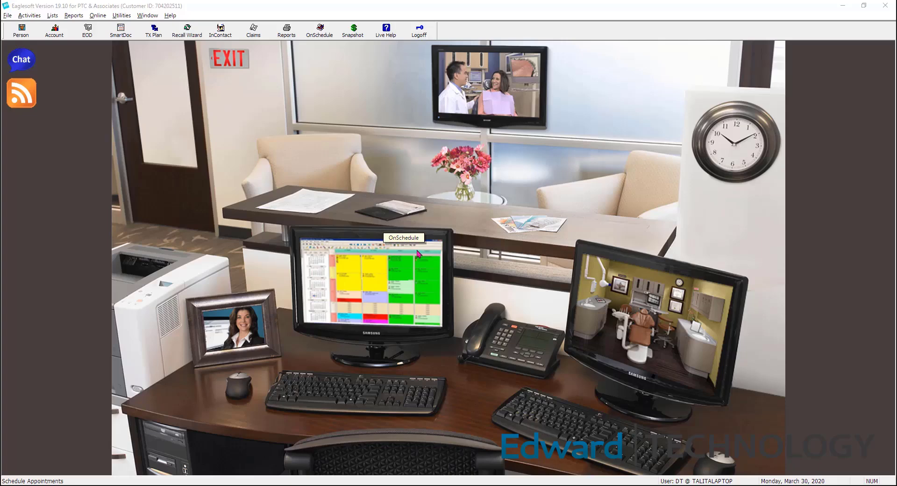
pyautogui.moveTo(617, 92)
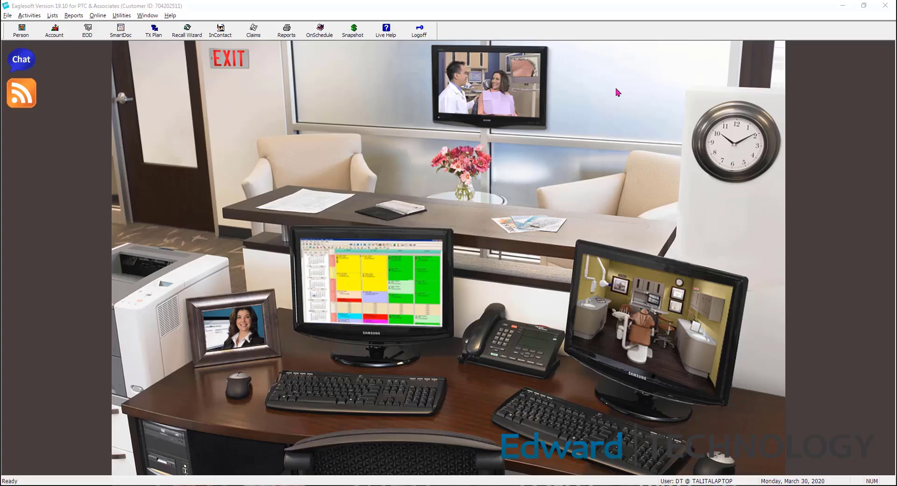
pyautogui.moveTo(622, 66)
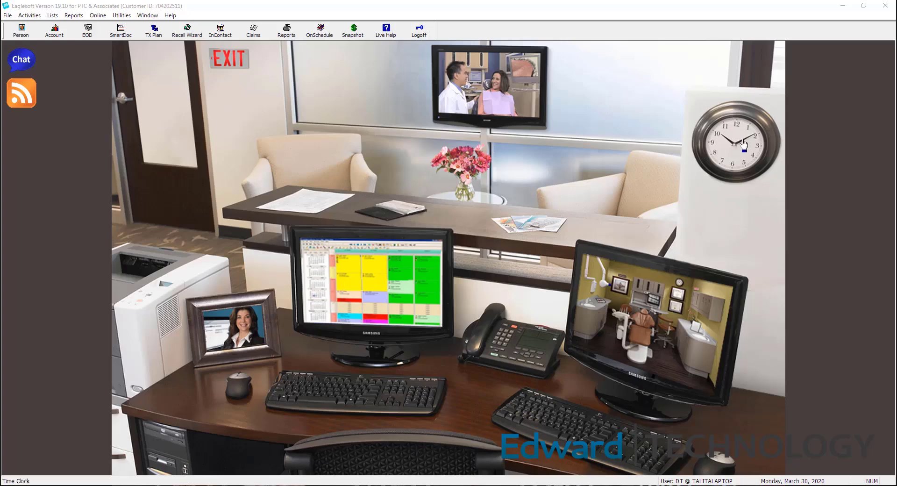
pyautogui.moveTo(744, 146)
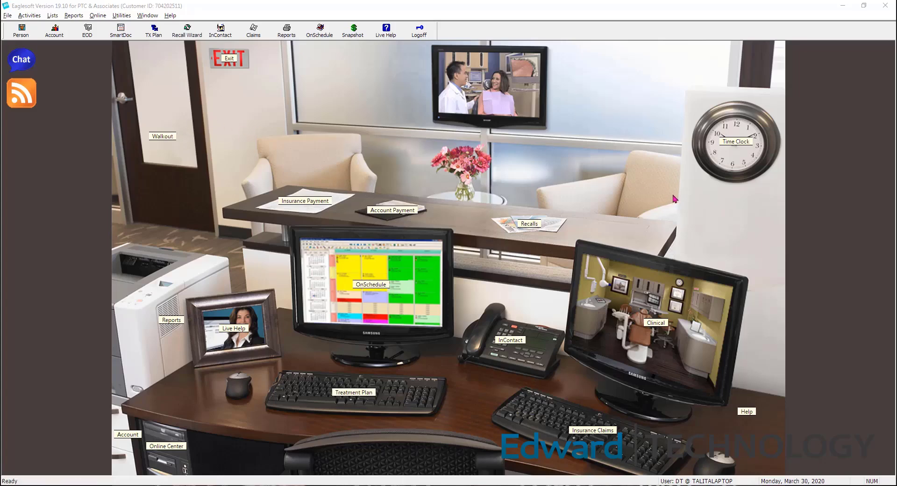
pyautogui.moveTo(671, 200)
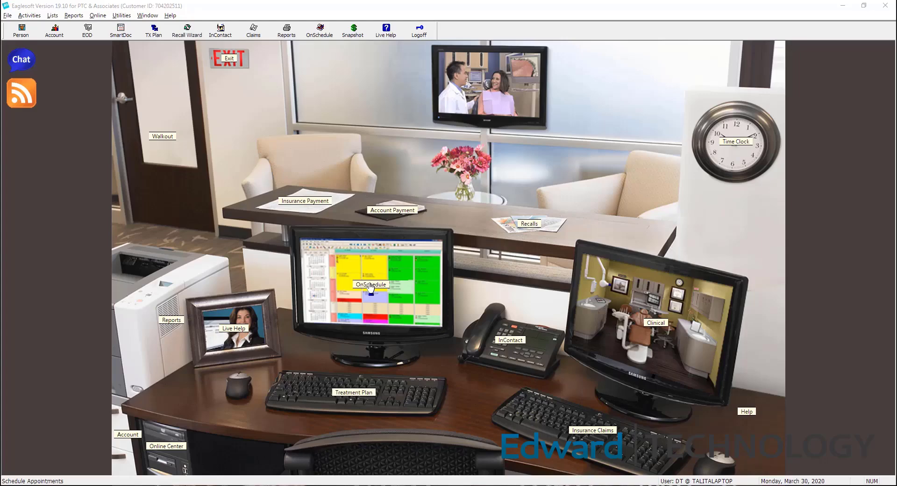
# Open the Monday, March 30, 2020 schedule from the front desk OnSchedule monitor.
pyautogui.click(370, 285)
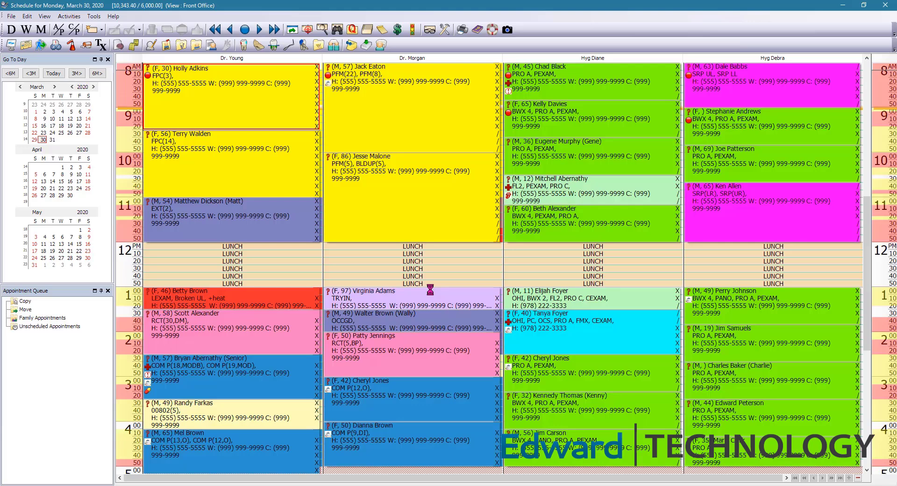
pyautogui.moveTo(390, 261)
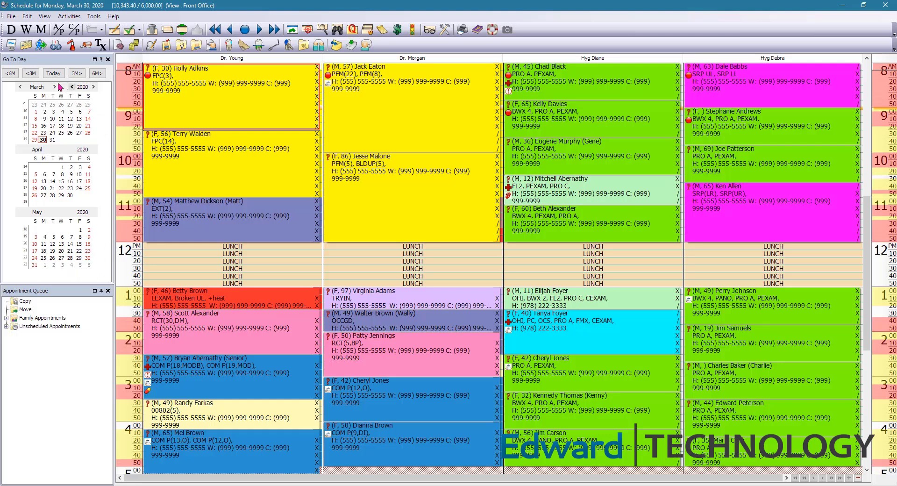
pyautogui.moveTo(85, 203)
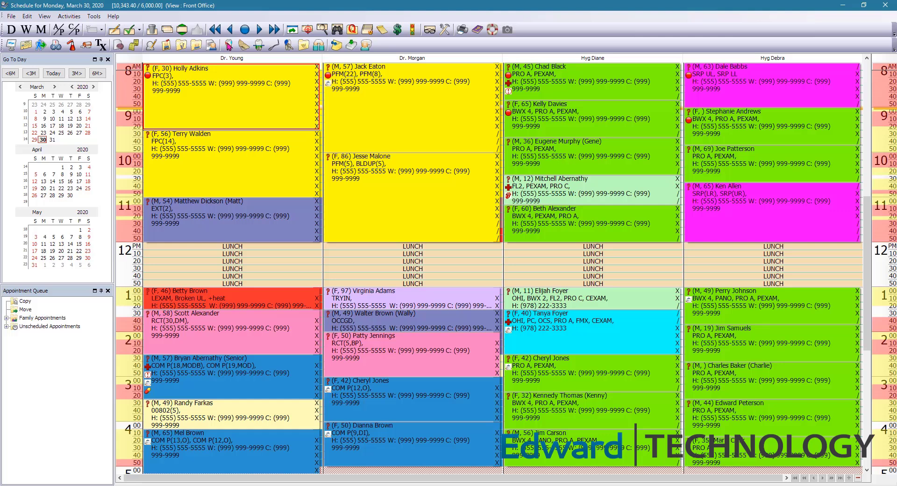
pyautogui.moveTo(244, 29)
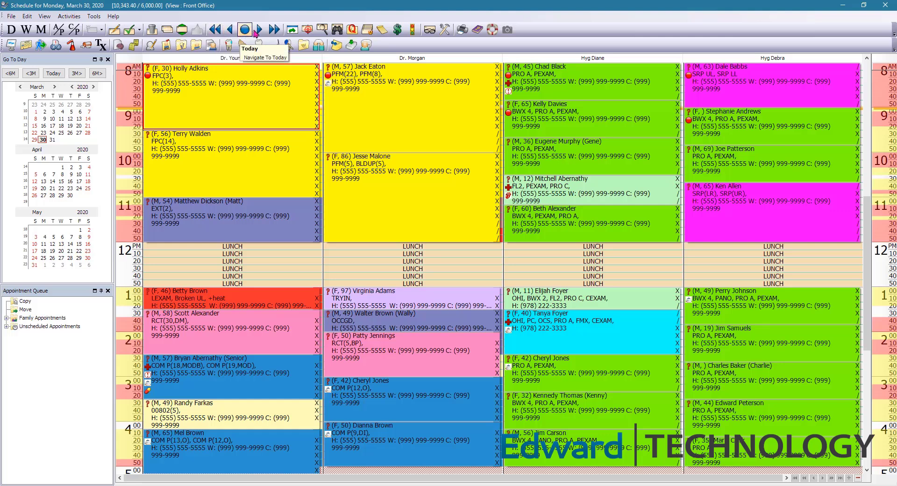
pyautogui.moveTo(227, 29)
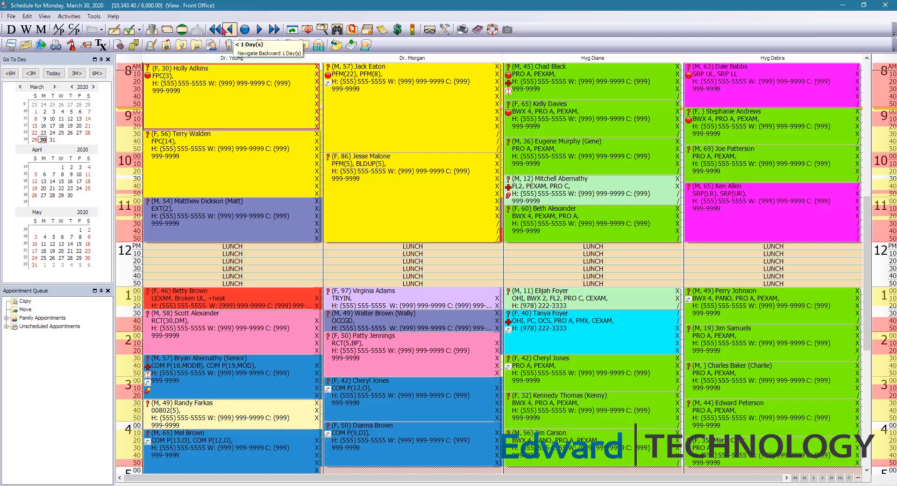
pyautogui.moveTo(258, 29)
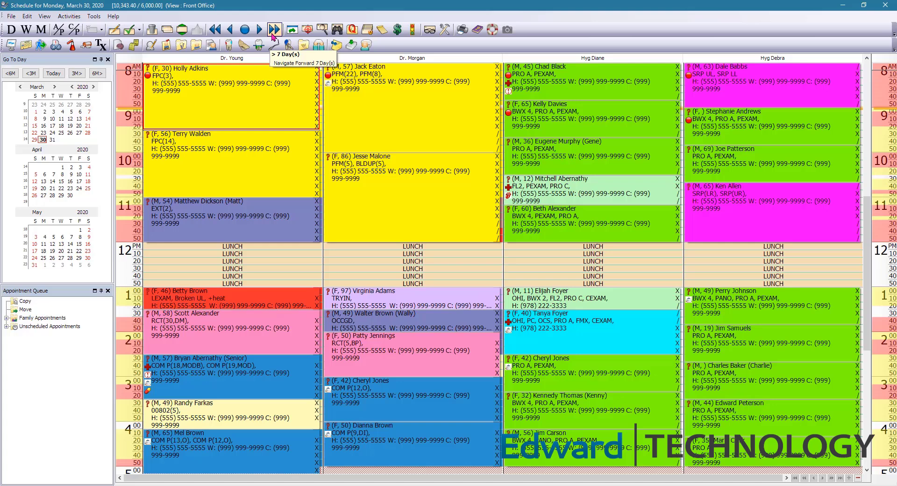
pyautogui.moveTo(243, 29)
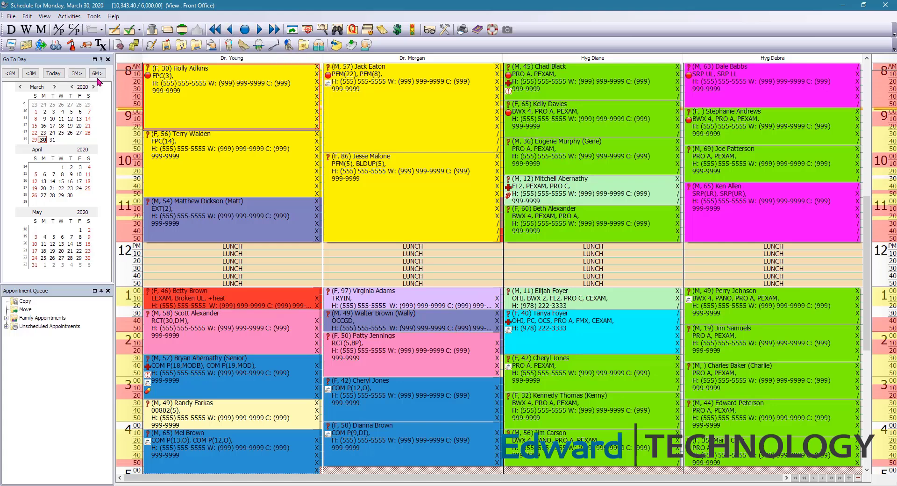
pyautogui.moveTo(552, 111)
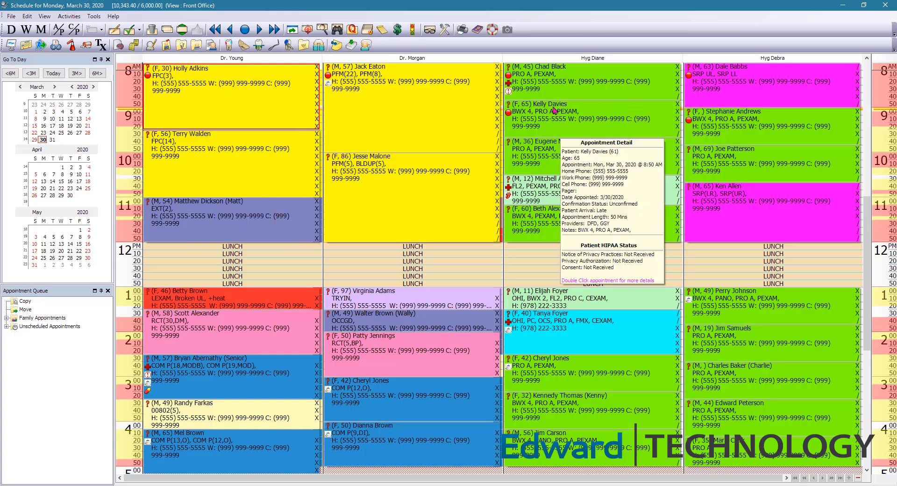
pyautogui.moveTo(452, 108)
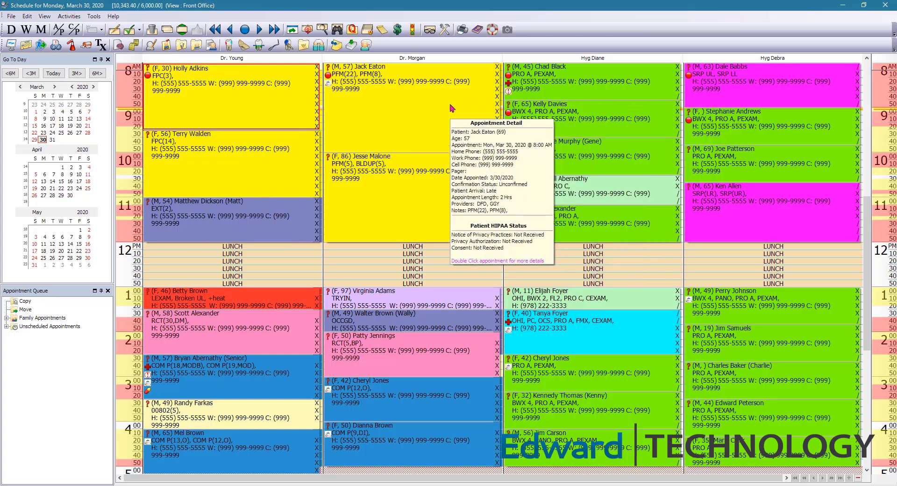
pyautogui.moveTo(311, 119)
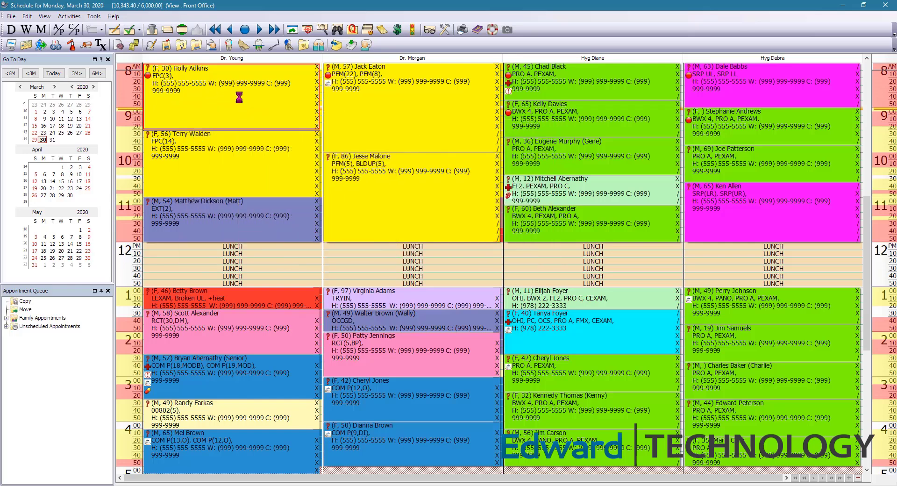
pyautogui.doubleClick(229, 80)
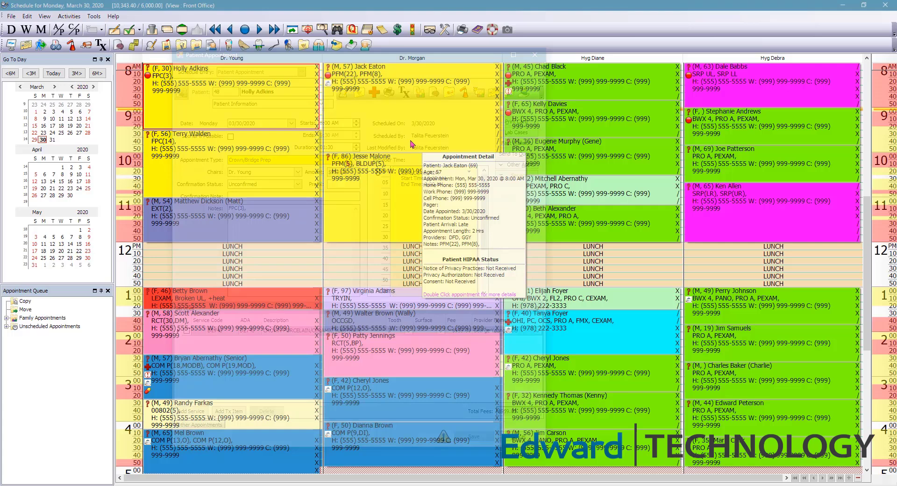
pyautogui.click(533, 56)
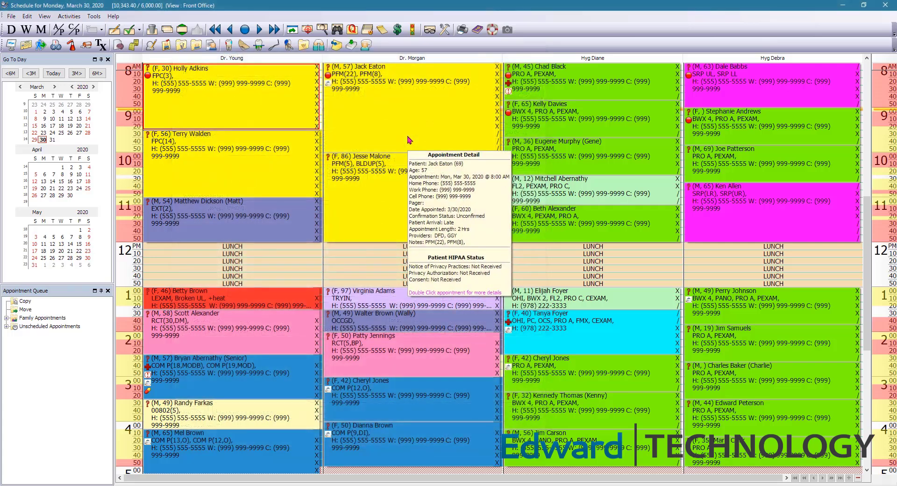
pyautogui.moveTo(562, 86)
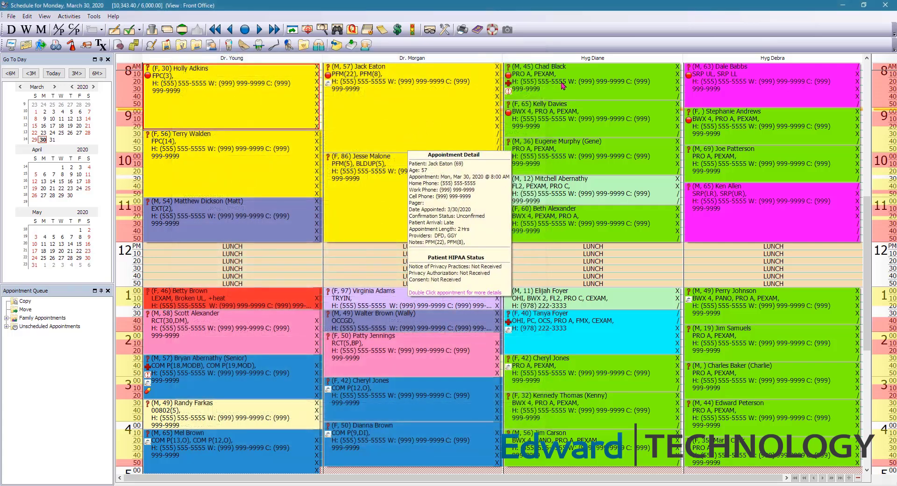
pyautogui.moveTo(563, 86)
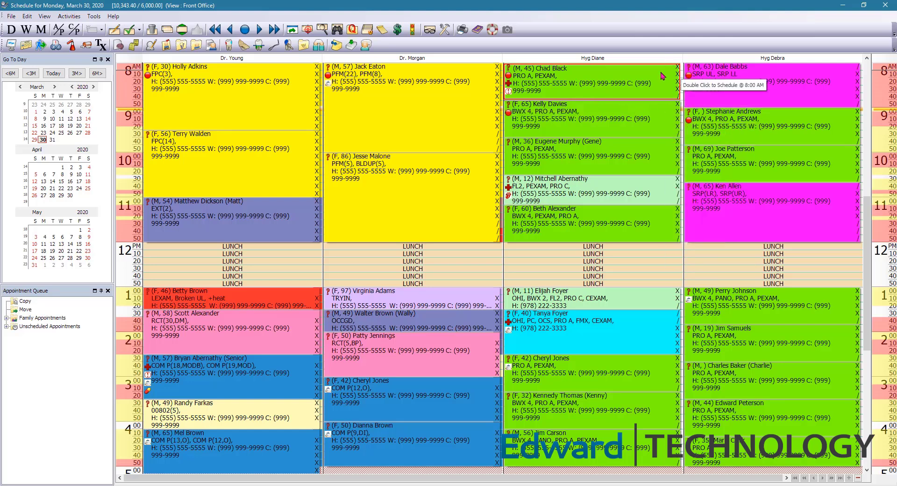
pyautogui.moveTo(656, 85)
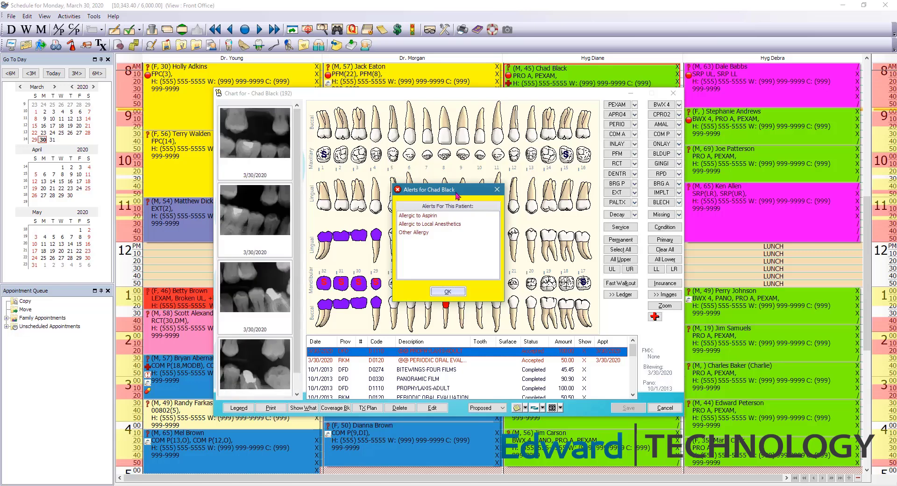
pyautogui.moveTo(488, 196)
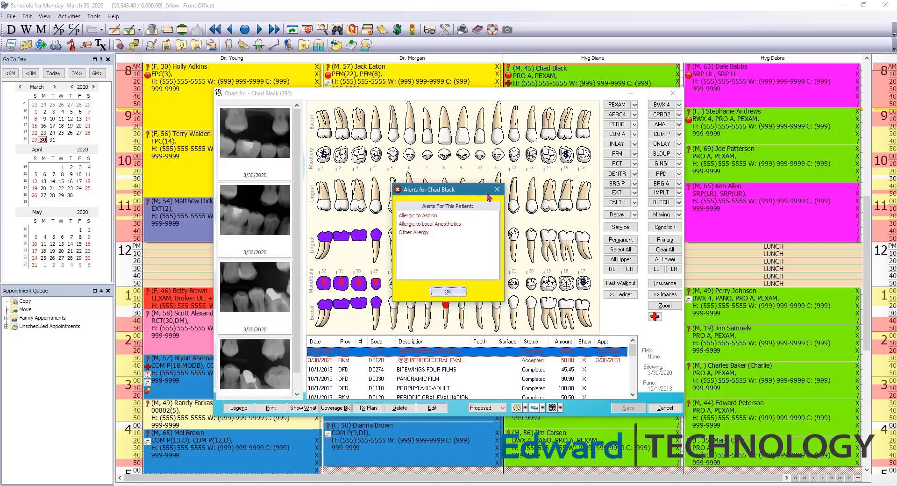
pyautogui.click(448, 292)
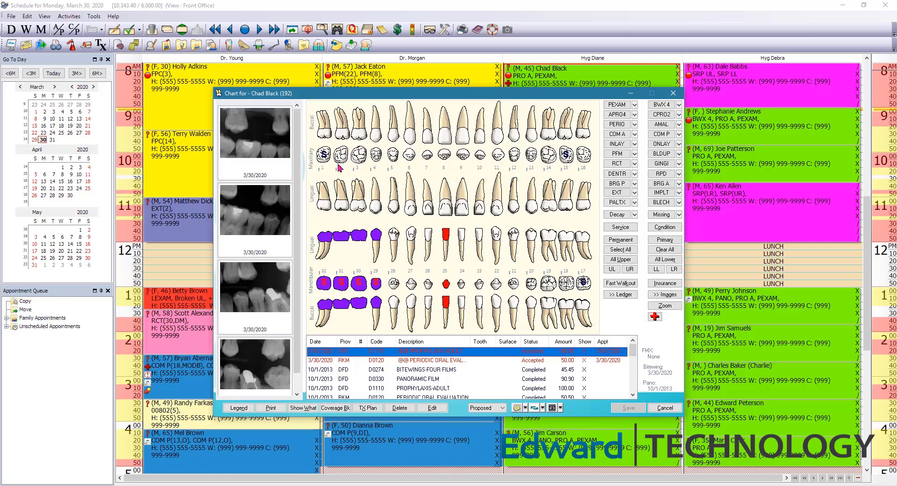
pyautogui.moveTo(402, 167)
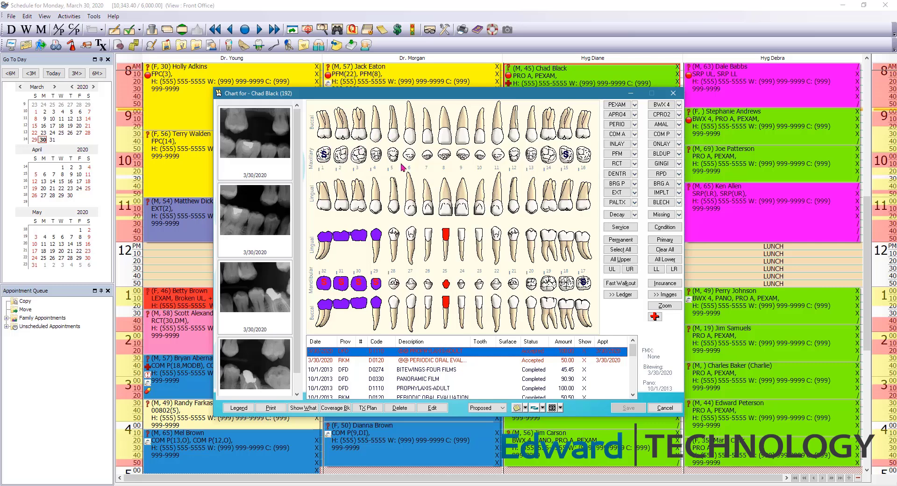
pyautogui.moveTo(323, 177)
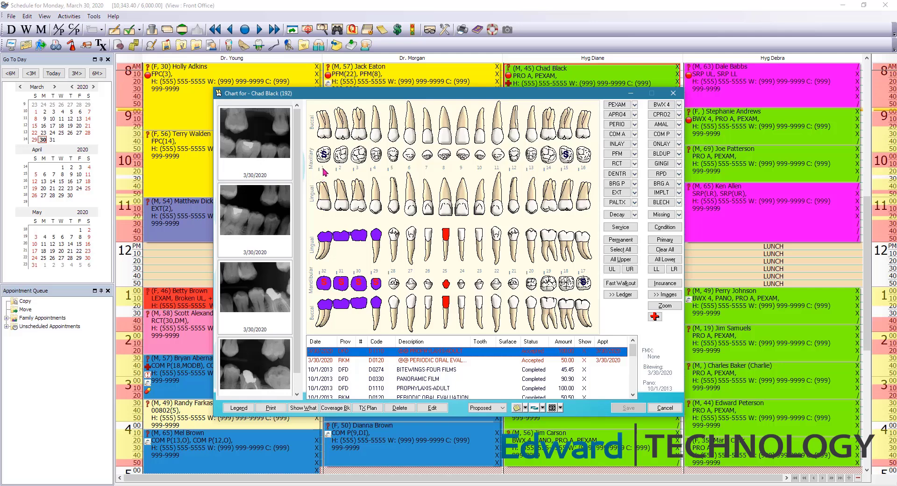
pyautogui.moveTo(322, 172)
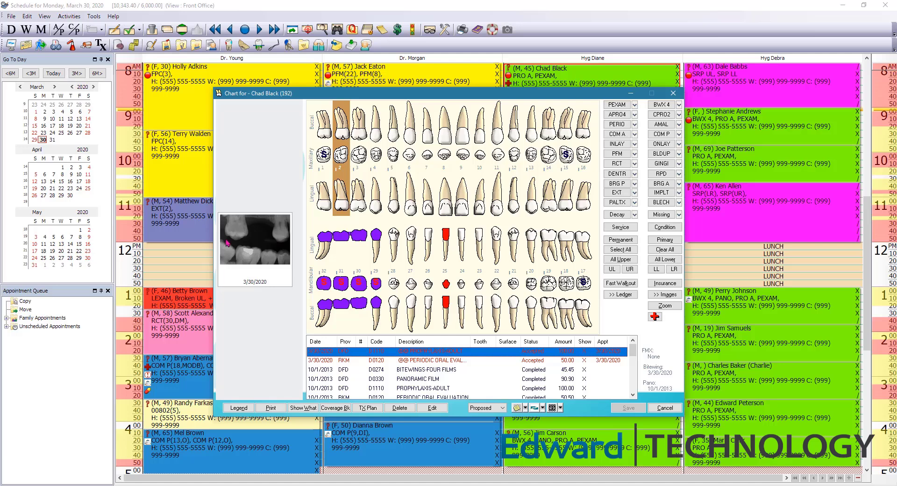
pyautogui.moveTo(272, 246)
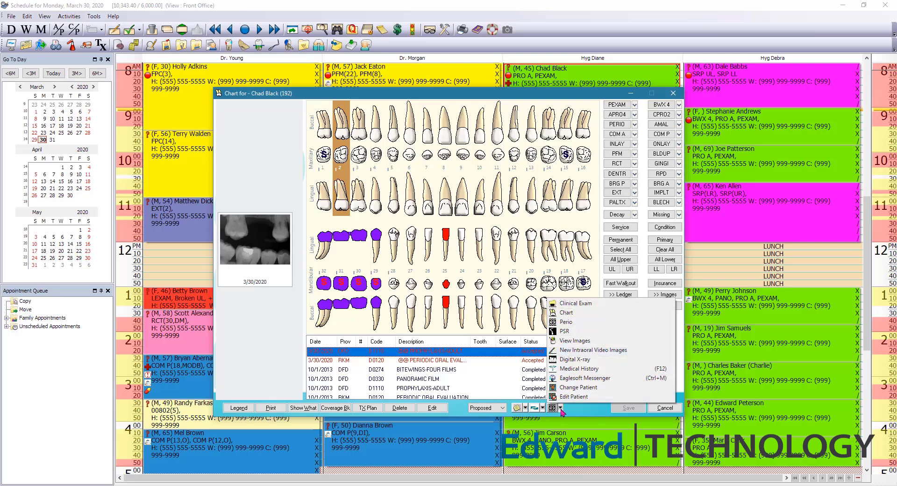
pyautogui.moveTo(572, 331)
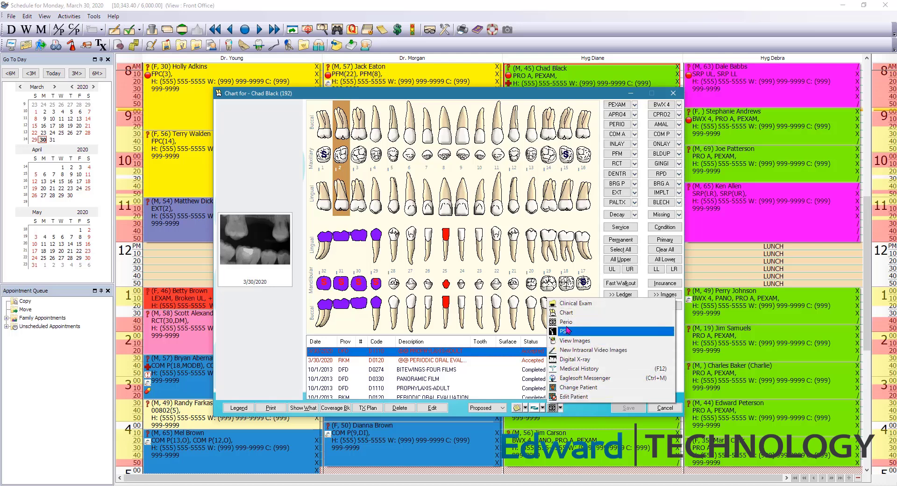
pyautogui.moveTo(578, 322)
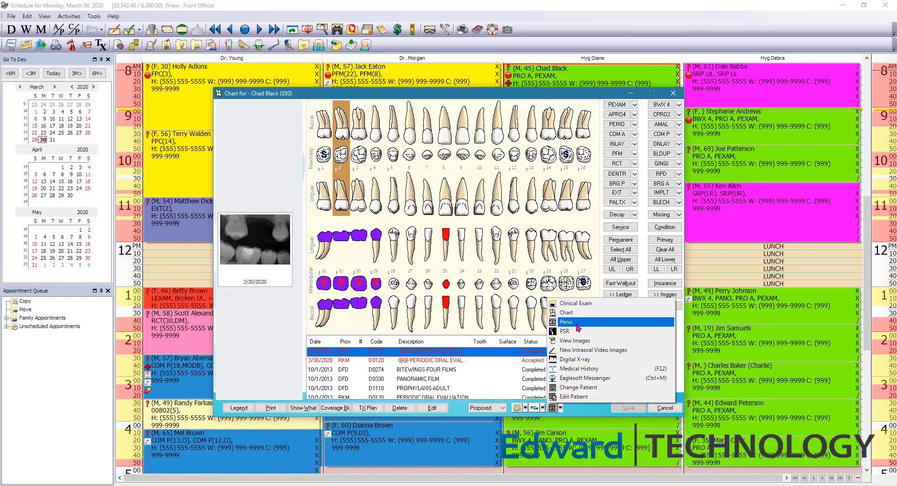
# Open the patient-activities dropdown listing Clinical Exam, Chart, Perio and other windows.
pyautogui.click(565, 321)
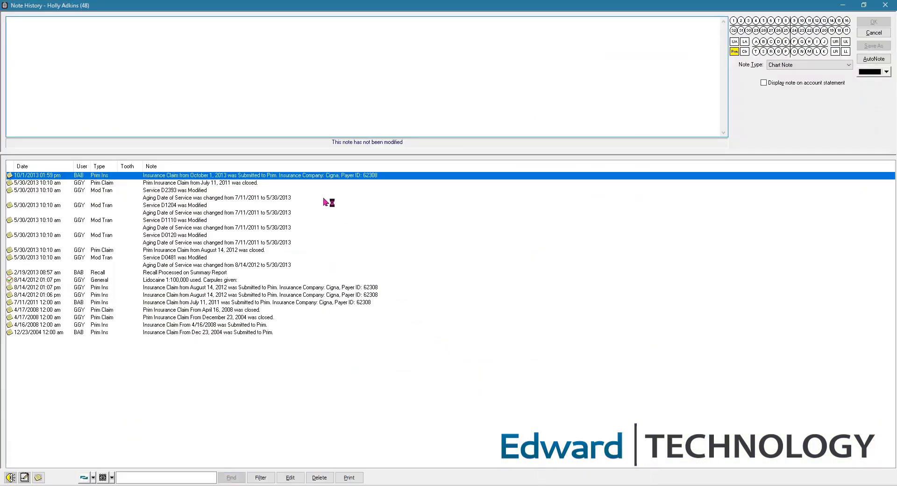
pyautogui.moveTo(291, 188)
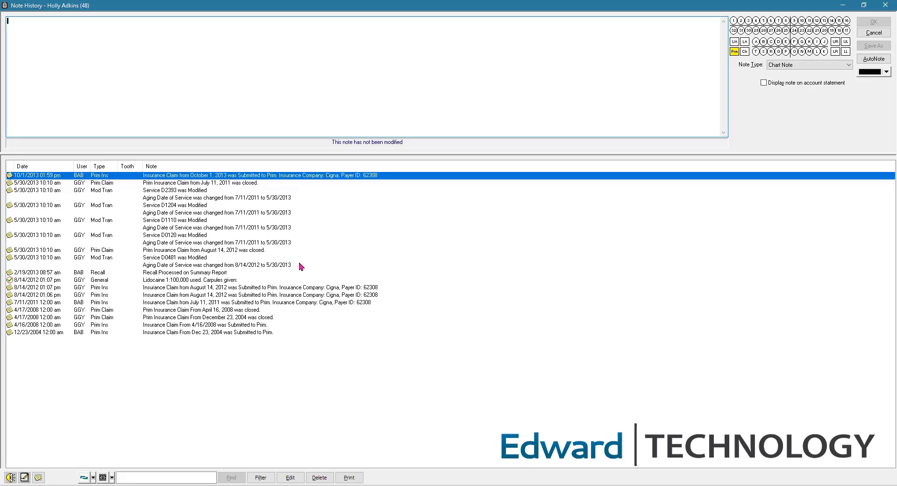
pyautogui.moveTo(314, 334)
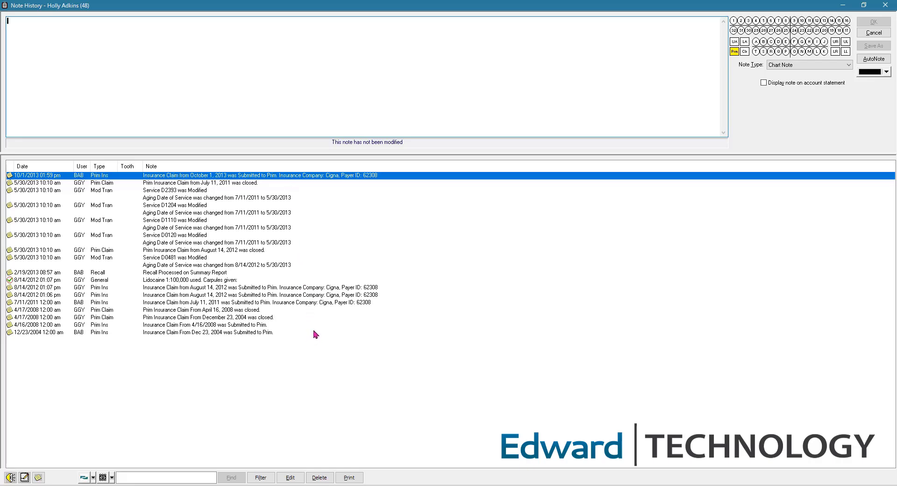
pyautogui.click(260, 476)
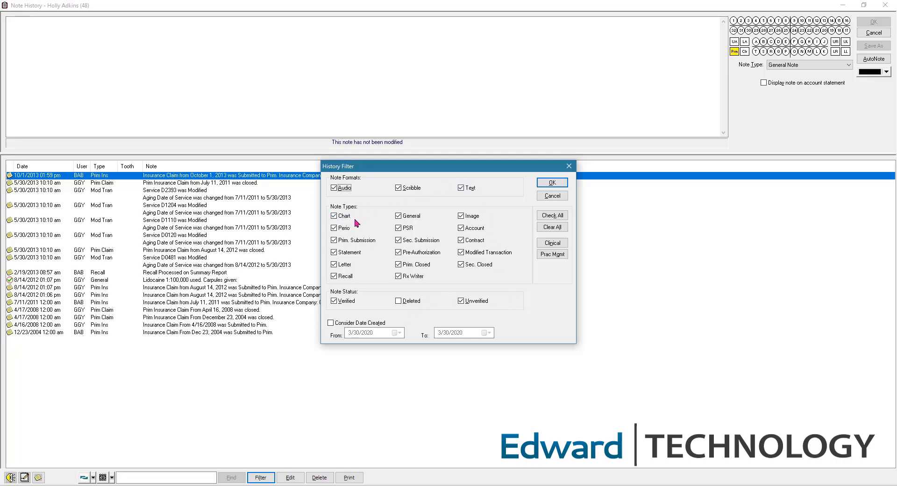
pyautogui.click(399, 216)
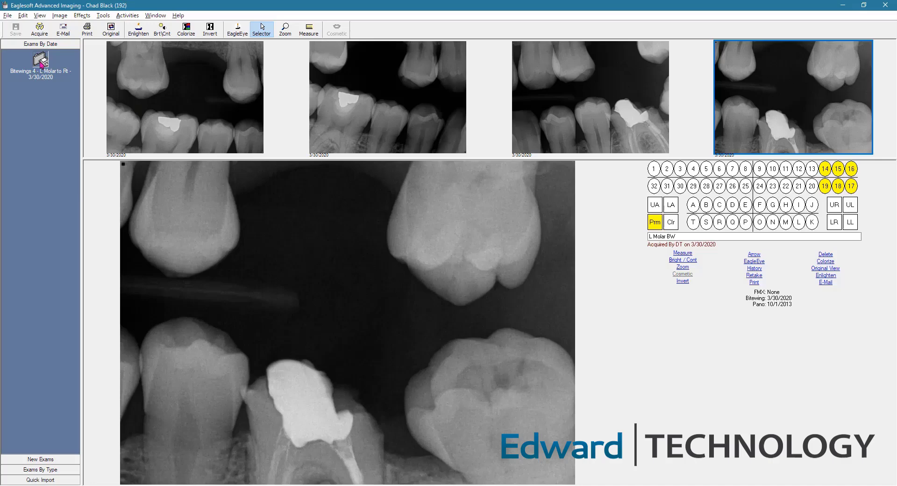
pyautogui.moveTo(709, 123)
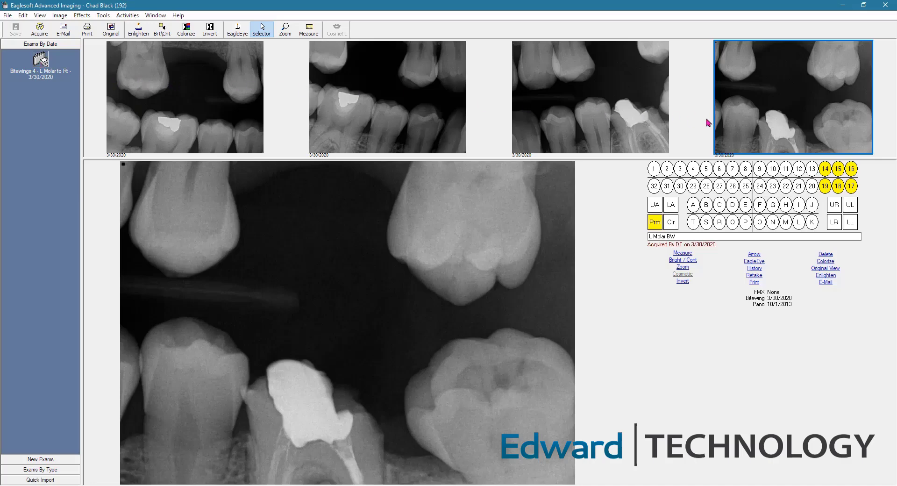
pyautogui.moveTo(283, 96)
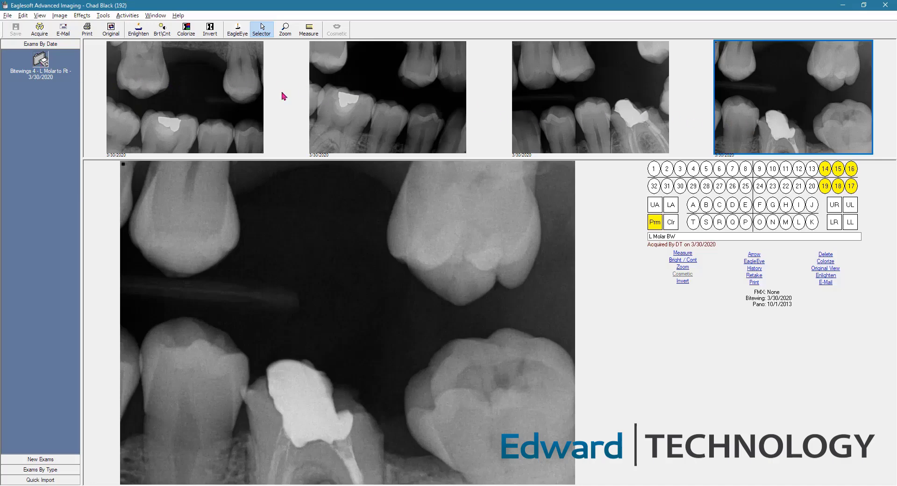
# Enlarge the right premolar bitewing (teeth 3–5, 28–30) in place of the molar bitewing.
pyautogui.click(185, 97)
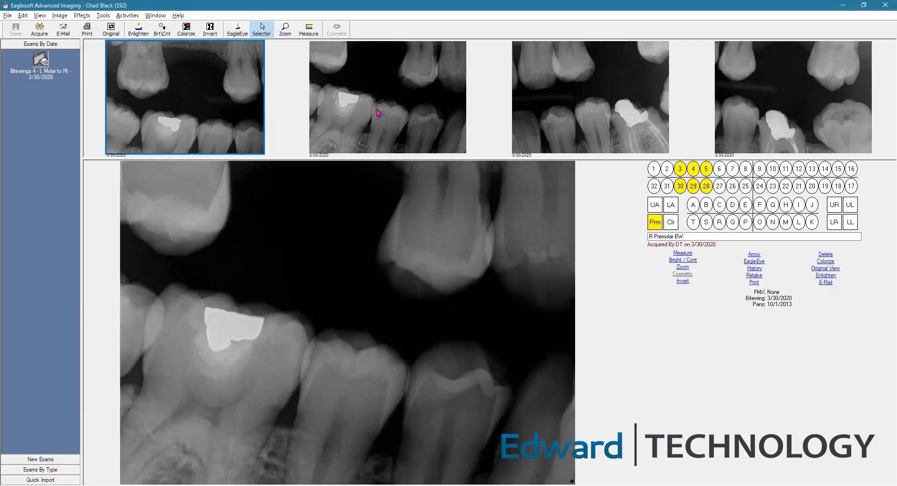
pyautogui.click(387, 97)
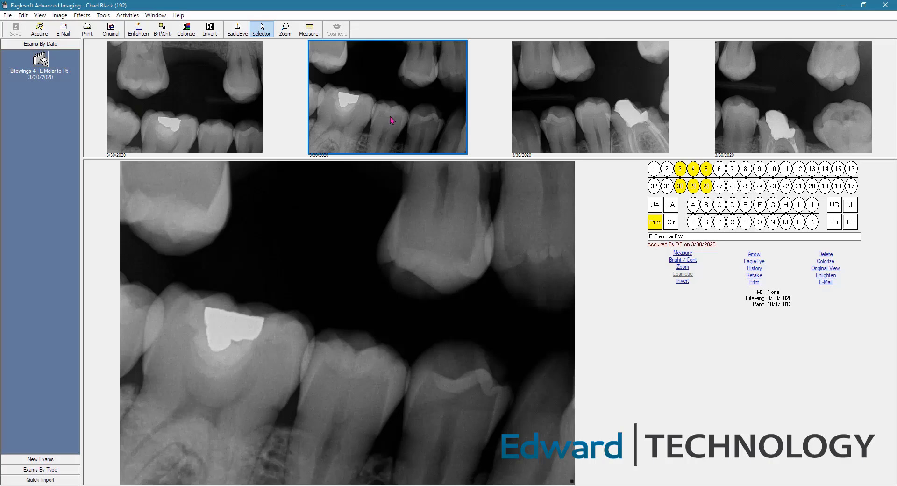
pyautogui.moveTo(773, 71)
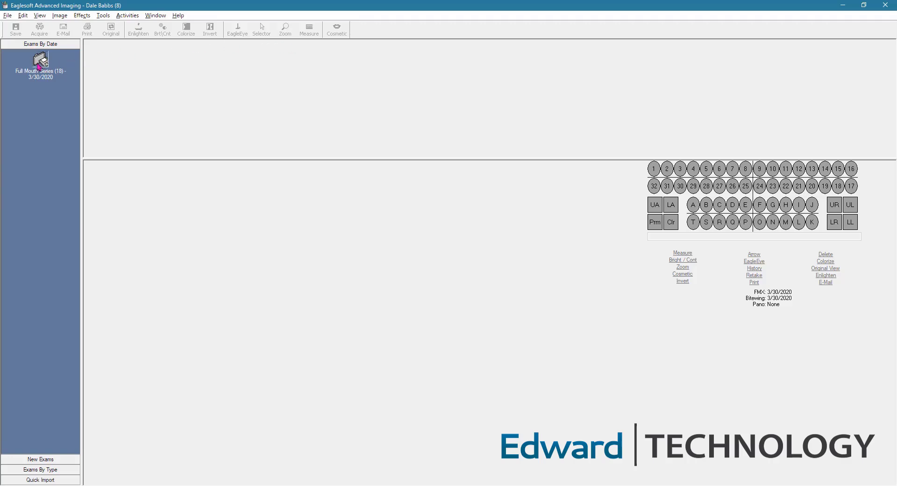
pyautogui.doubleClick(39, 63)
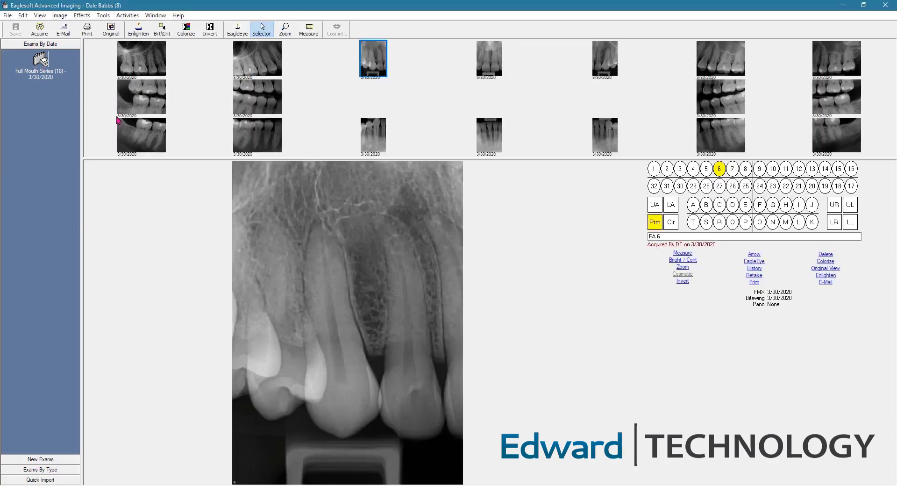
pyautogui.moveTo(178, 168)
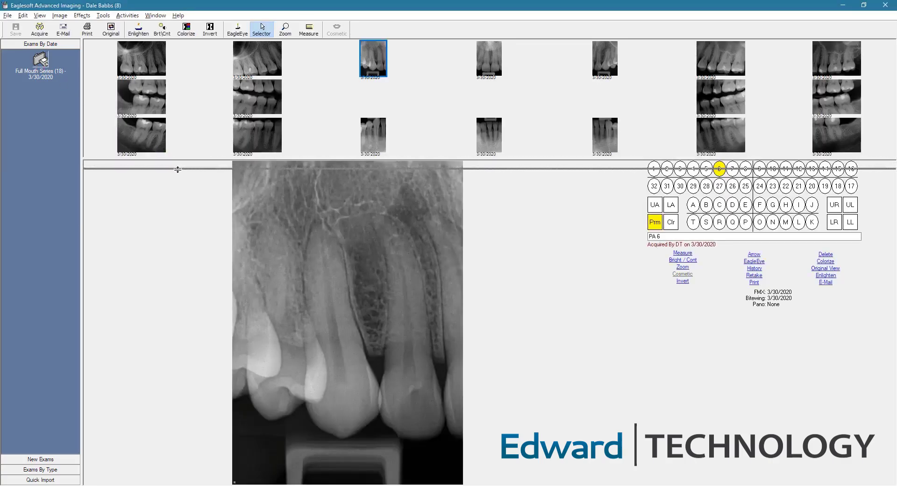
pyautogui.moveTo(179, 170); pyautogui.dragTo(132, 295)
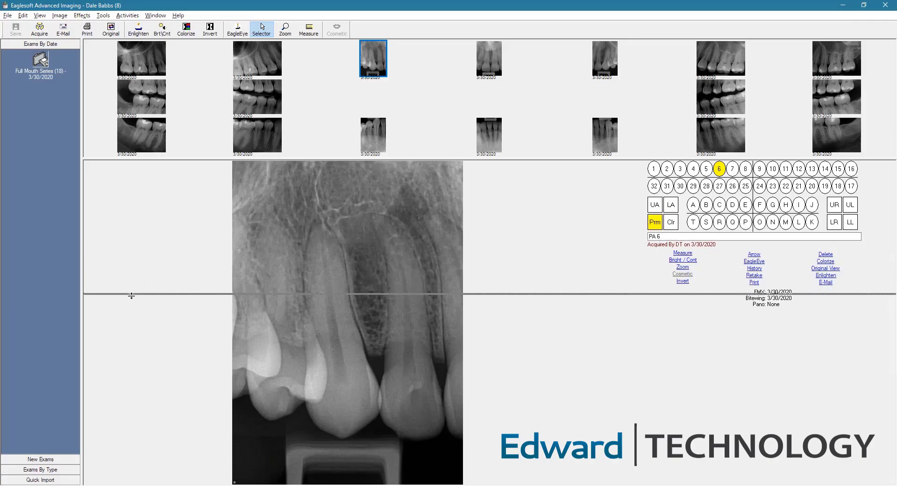